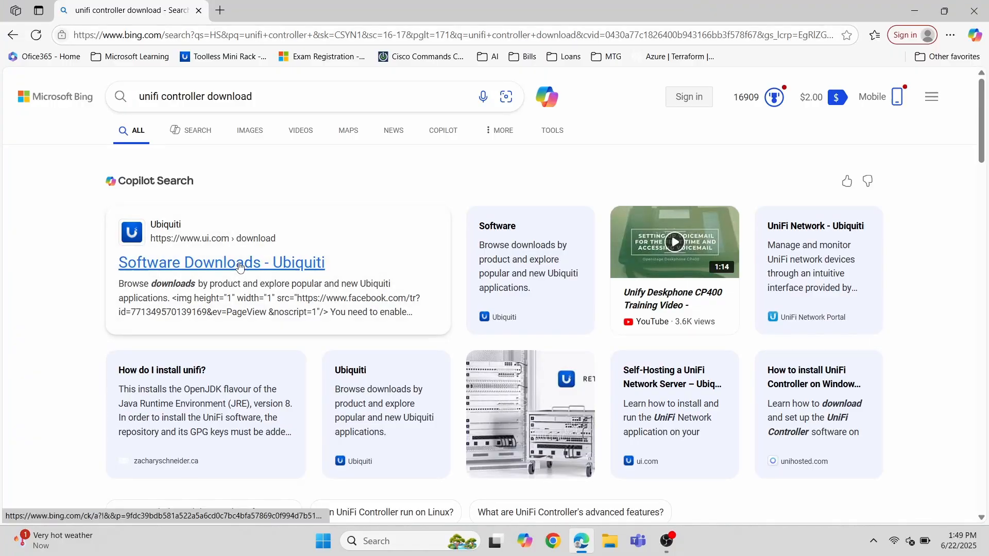
Step: Download the Windows UniFi Network Server installer from Ubiquiti's downloads page and launch it
click(222, 262)
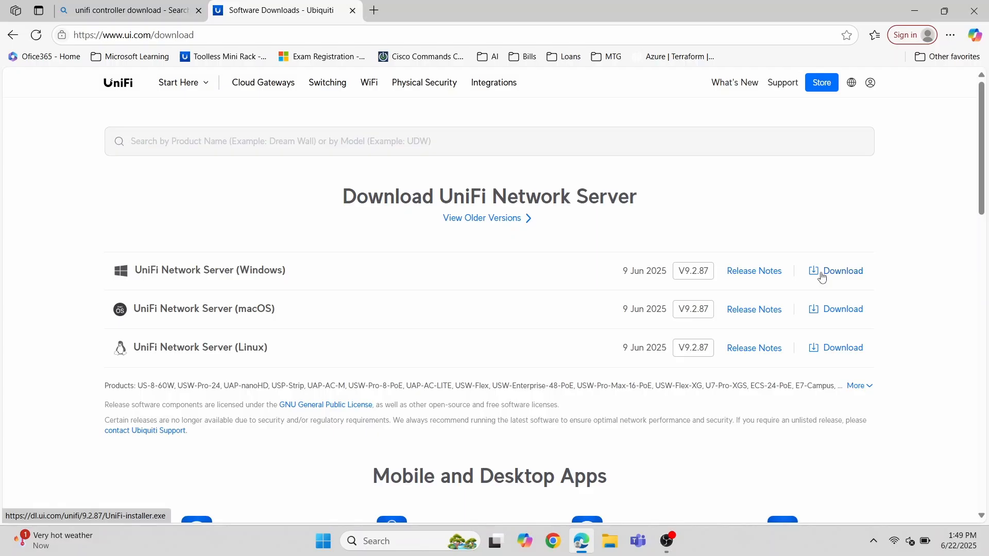
click(607, 540)
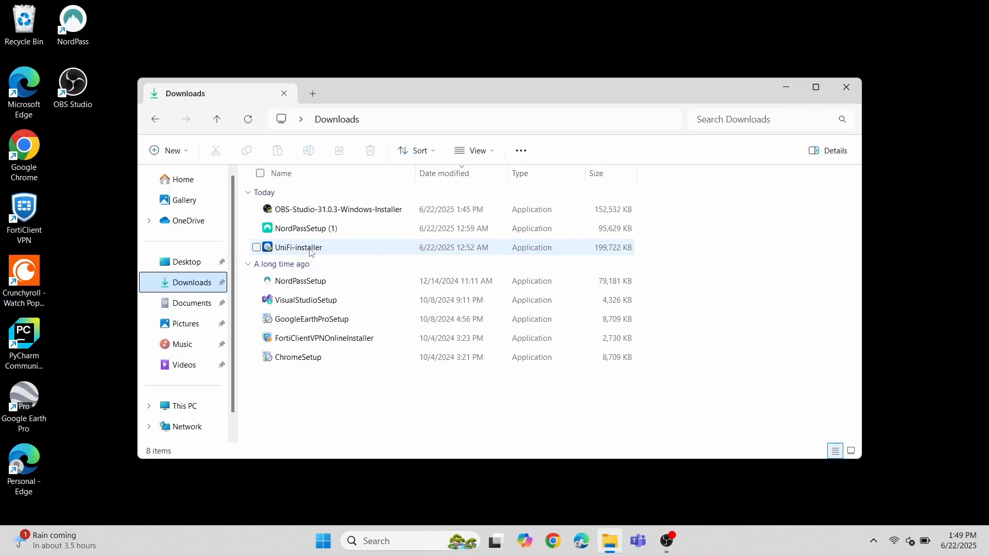
double_click(298, 248)
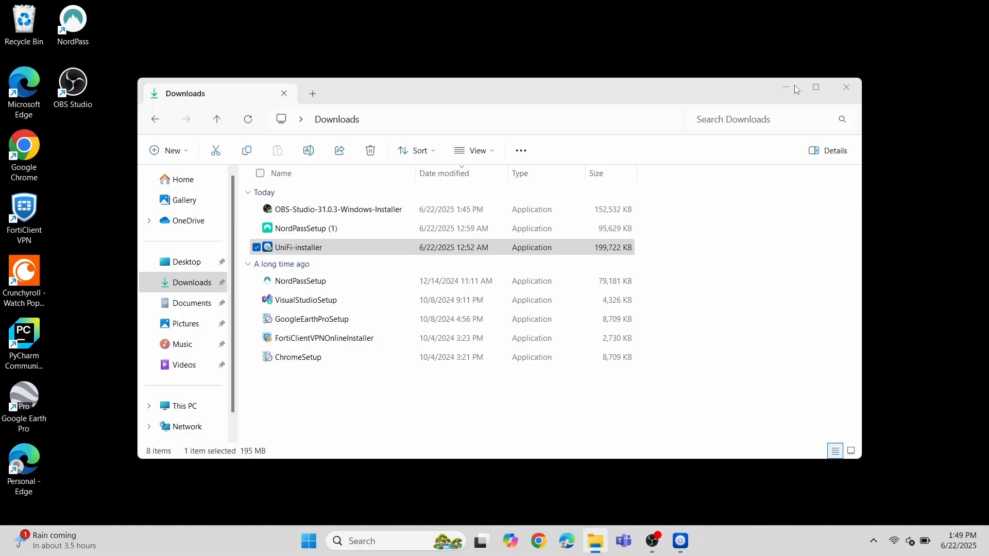
double_click(298, 246)
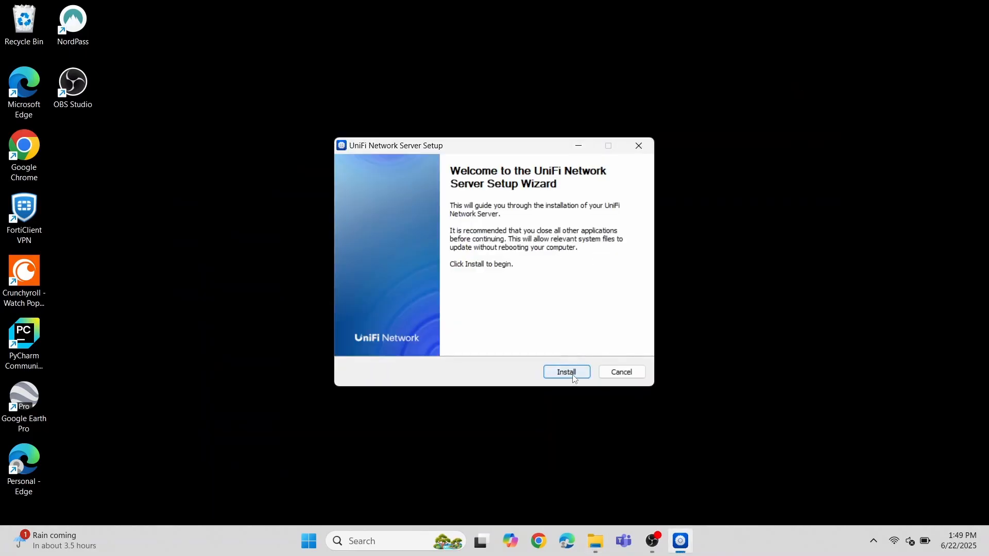
Step: Install UniFi Network Server and finish with the server started (version 9.2.87)
click(565, 371)
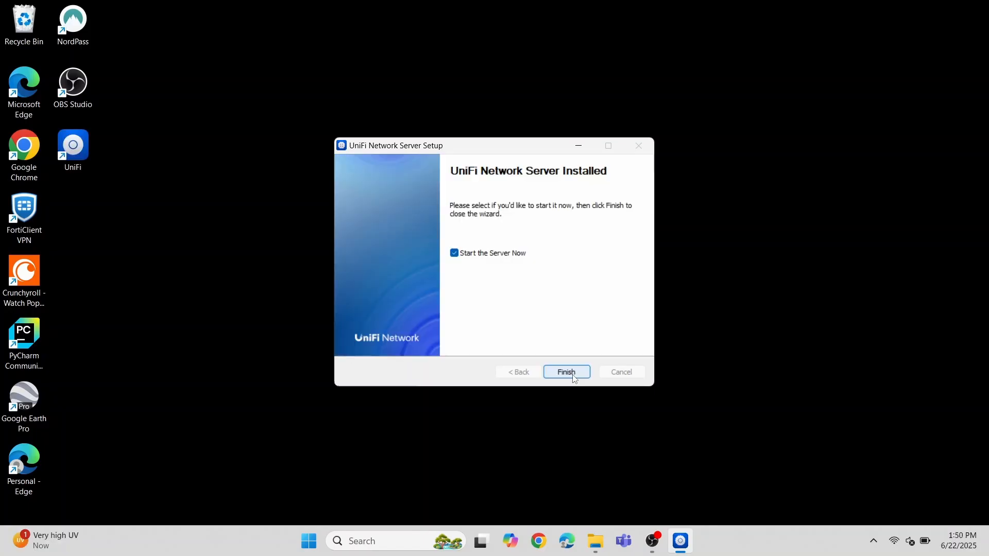
click(565, 372)
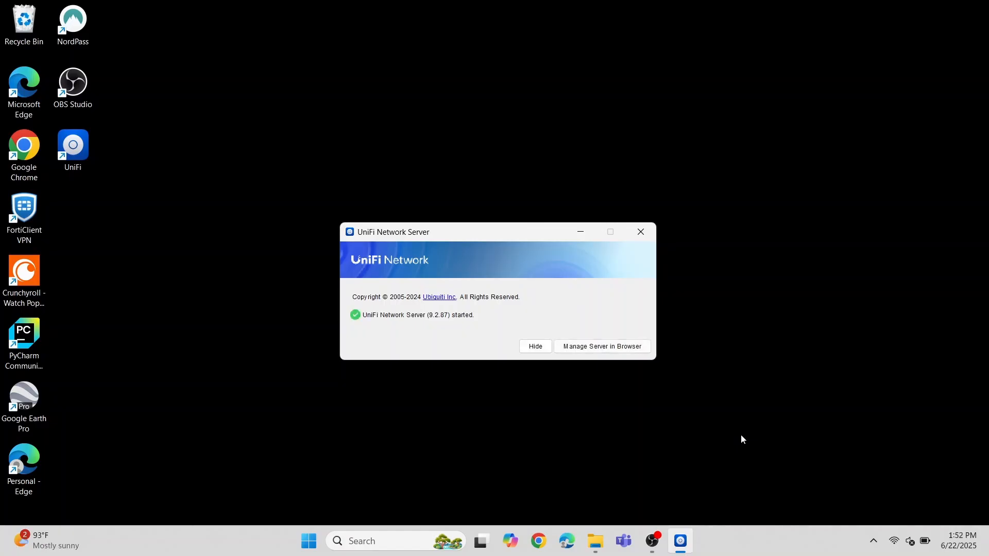
Step: Complete the web setup with UI account sign-in, then view the UniFi Devices list
click(600, 346)
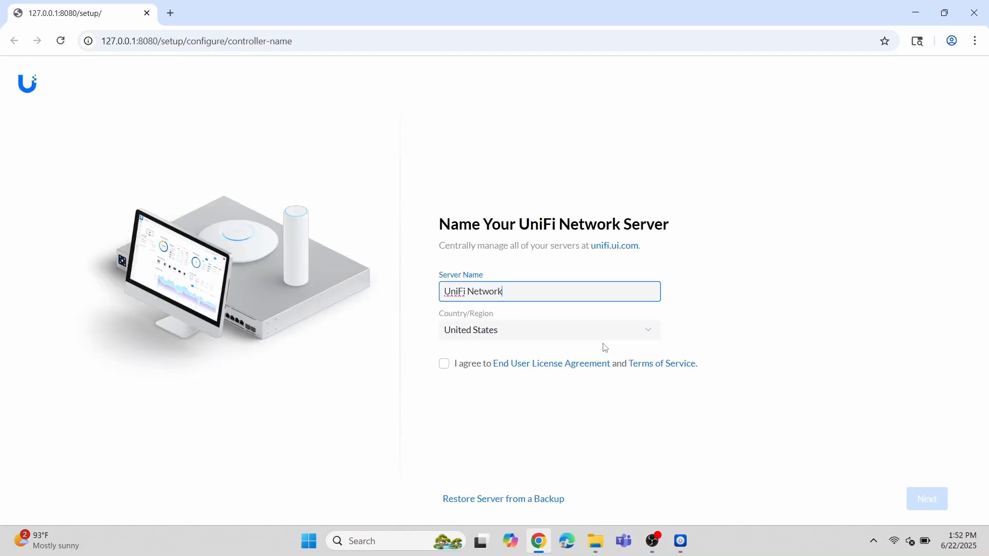
mouse_move(444, 363)
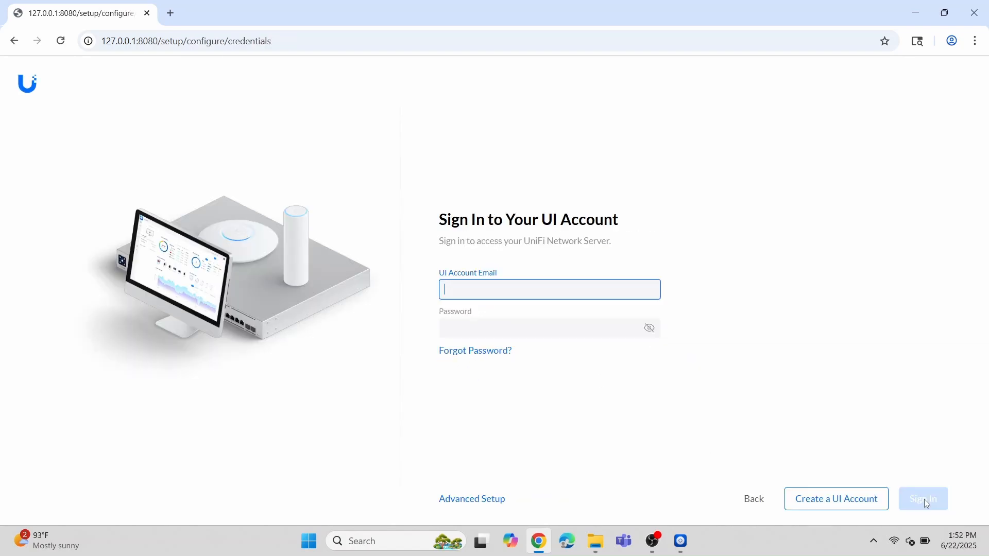
mouse_move(721, 472)
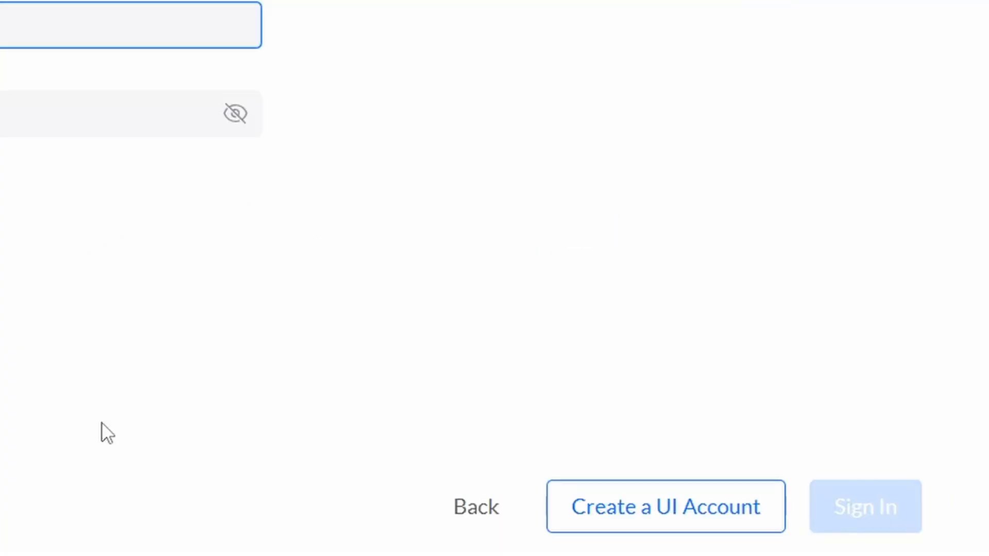
click(864, 507)
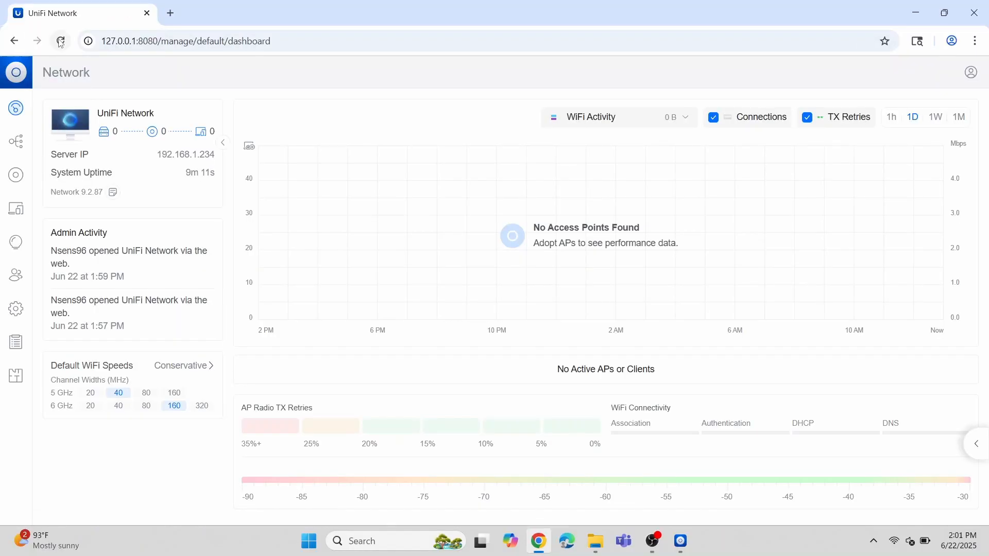
click(60, 41)
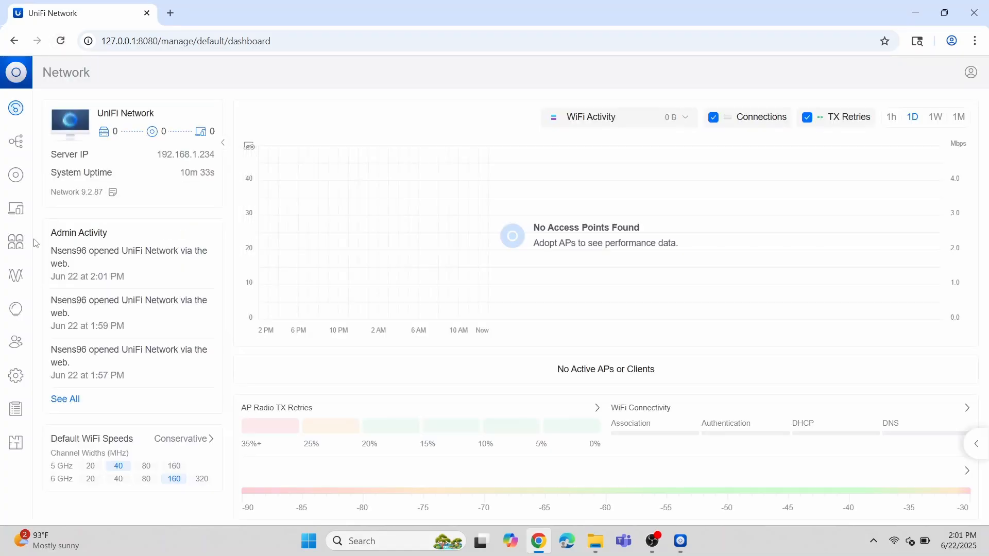
click(15, 174)
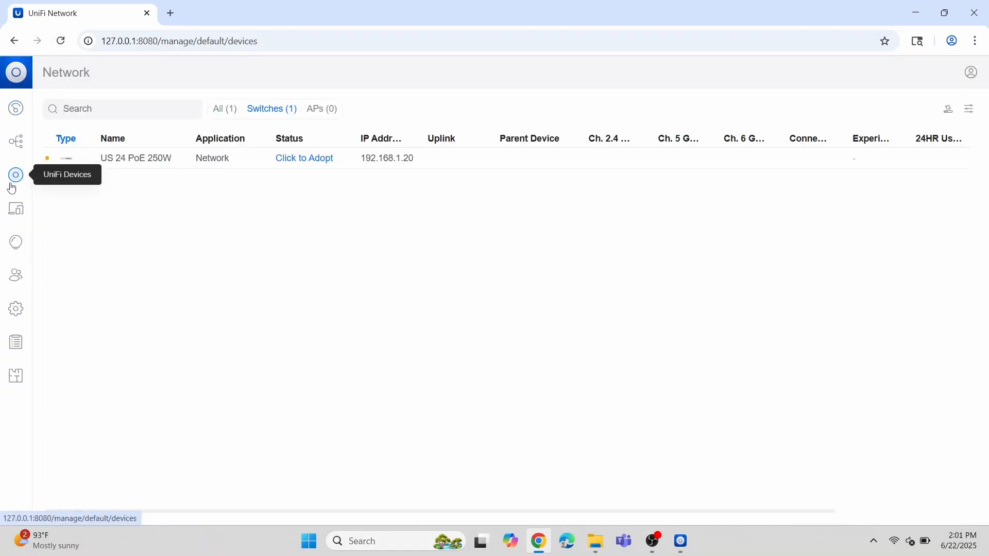
mouse_move(308, 186)
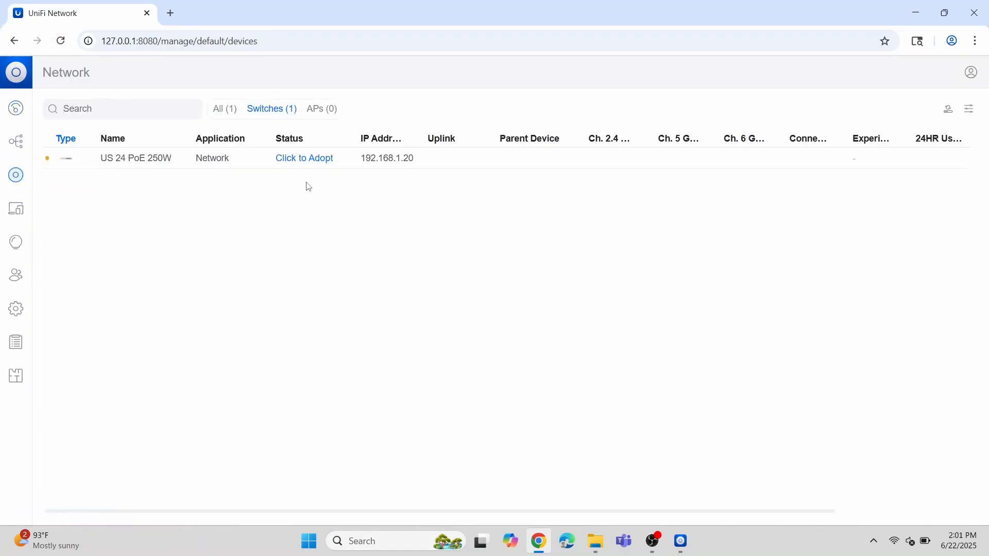
Step: Adopt the US 24 PoE 250W switch and wait until it shows Up to date
click(303, 159)
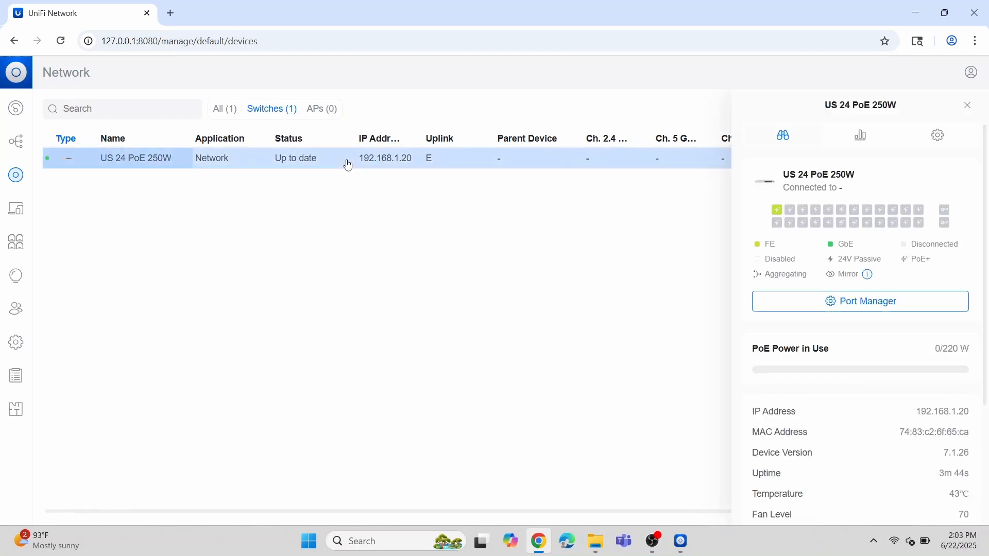
mouse_move(778, 210)
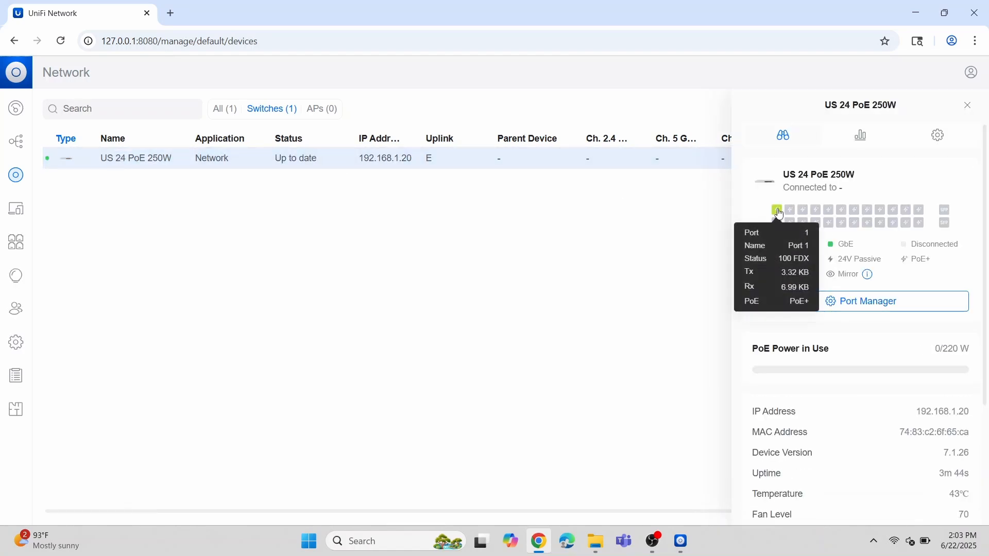